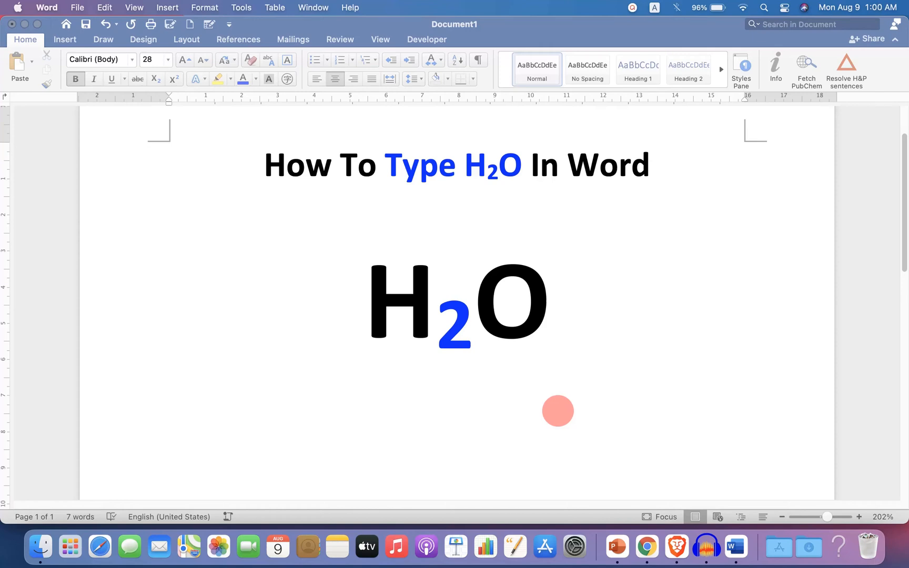
pyautogui.moveTo(554, 199)
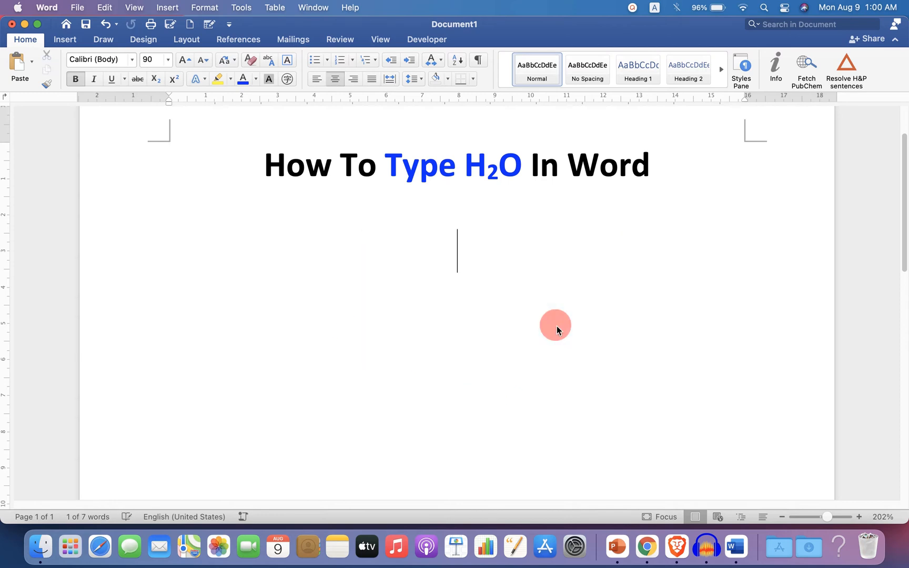
pyautogui.write('H2')
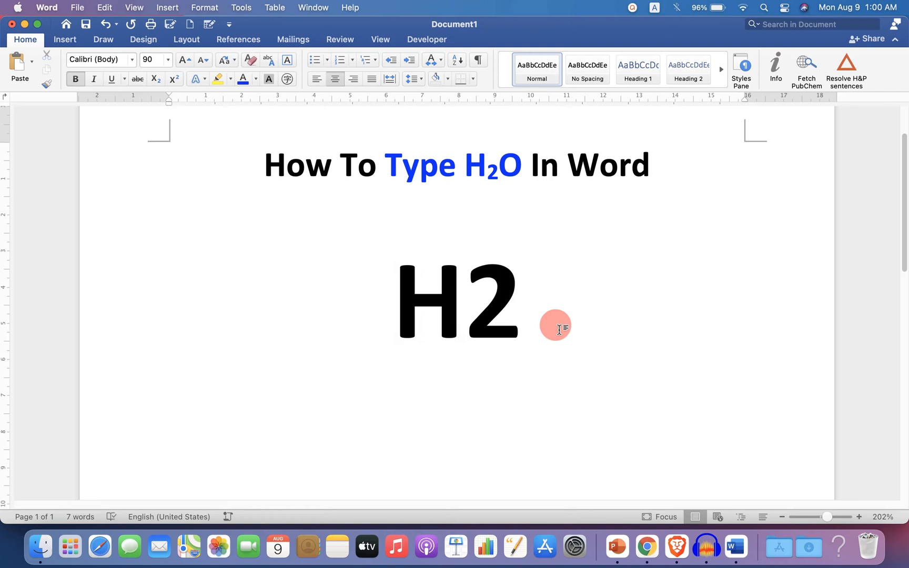
pyautogui.write('O')
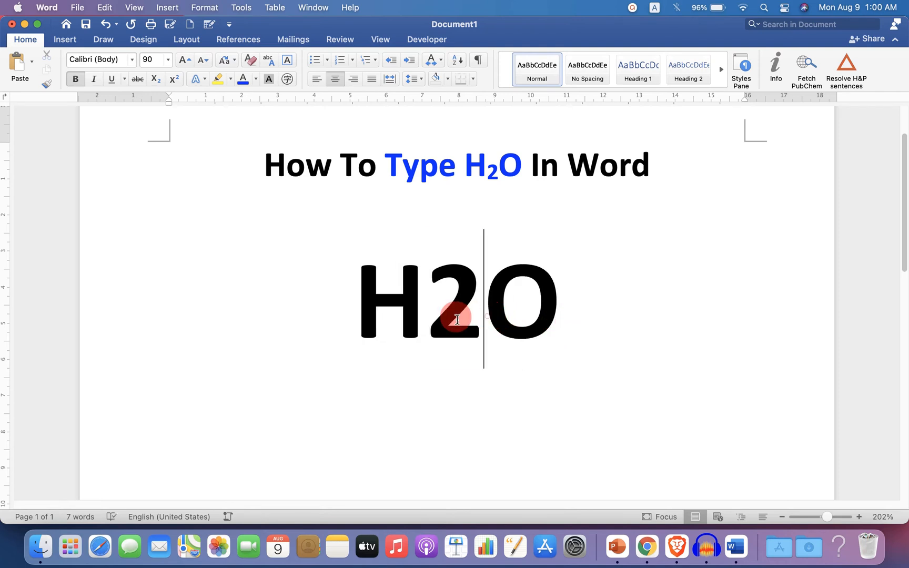
pyautogui.doubleClick(457, 302)
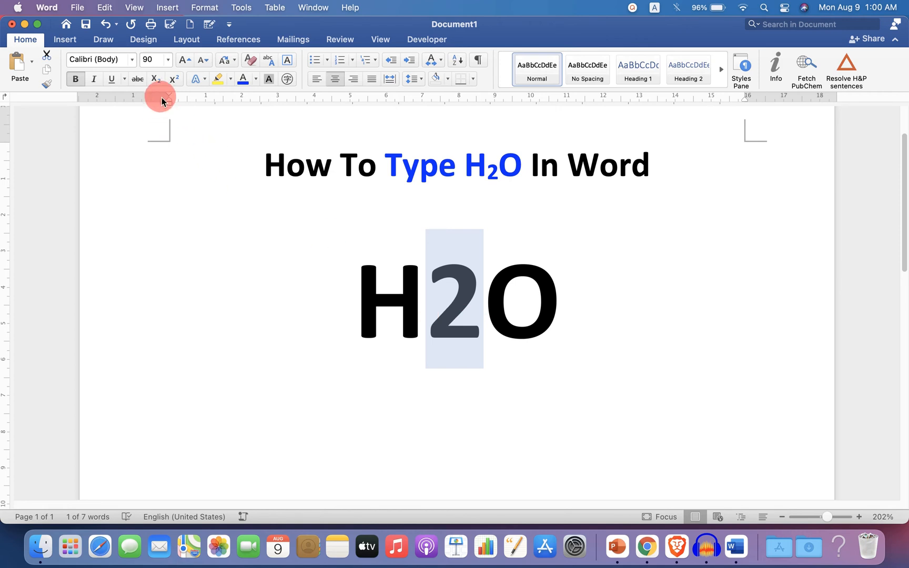
pyautogui.moveTo(153, 79)
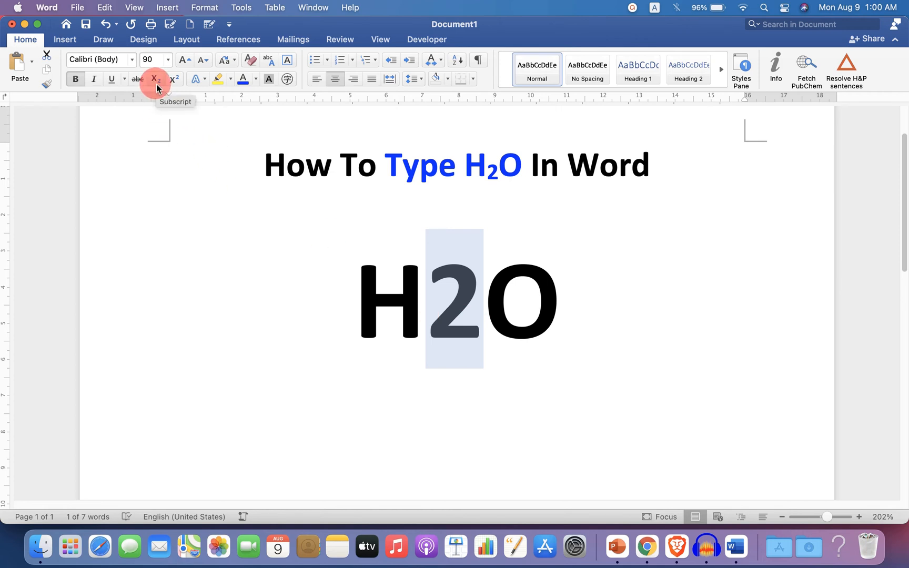
pyautogui.click(153, 79)
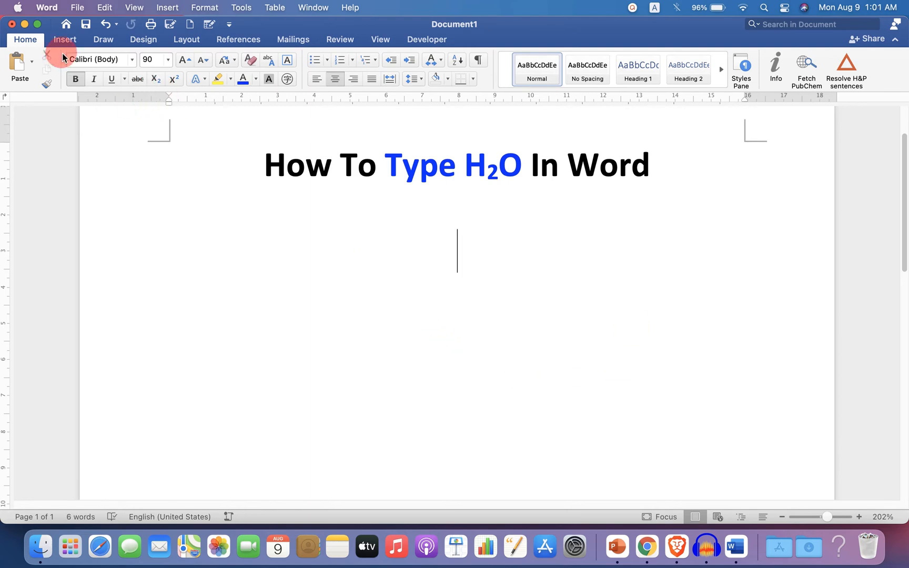
# Build the H₂O equation using a Script subscript slot with H, 2 and then O
pyautogui.click(64, 39)
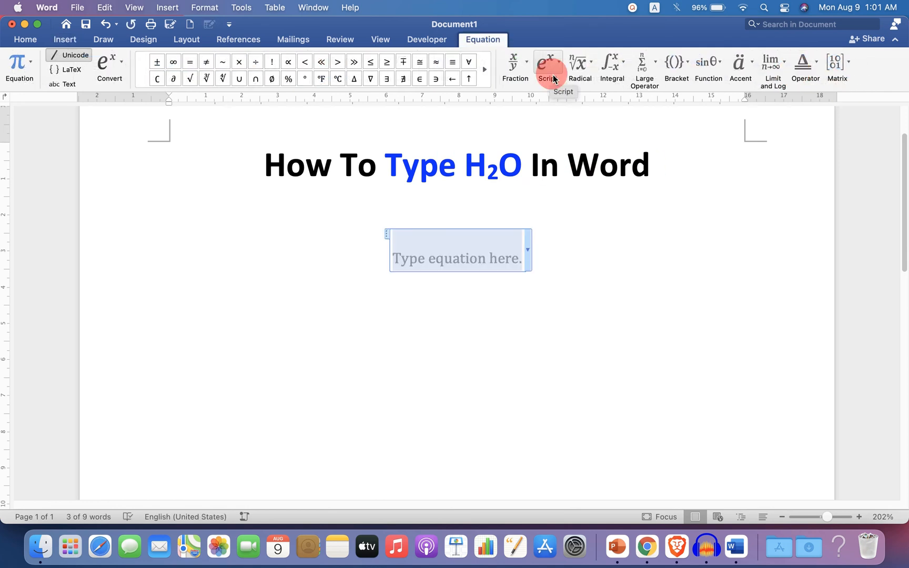
pyautogui.click(545, 65)
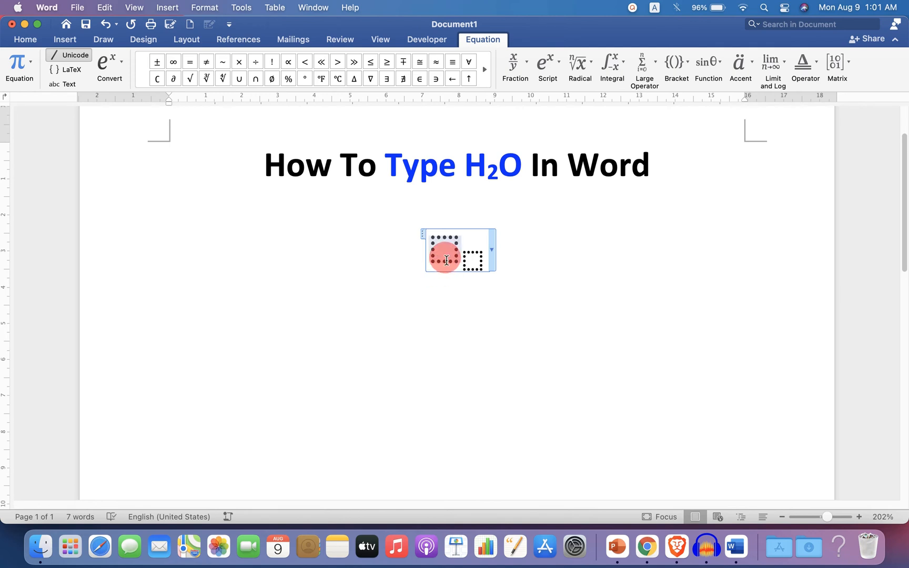
pyautogui.write('H2')
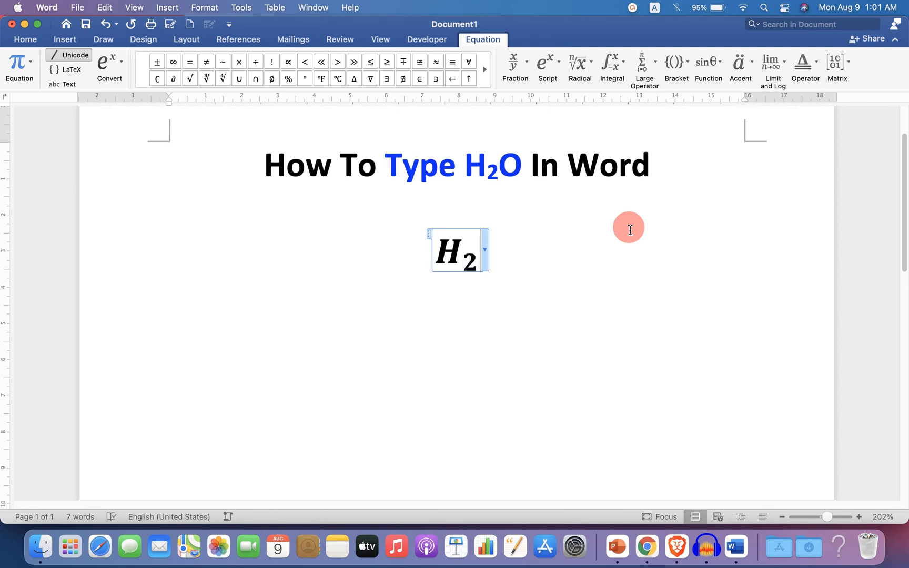
pyautogui.write('O')
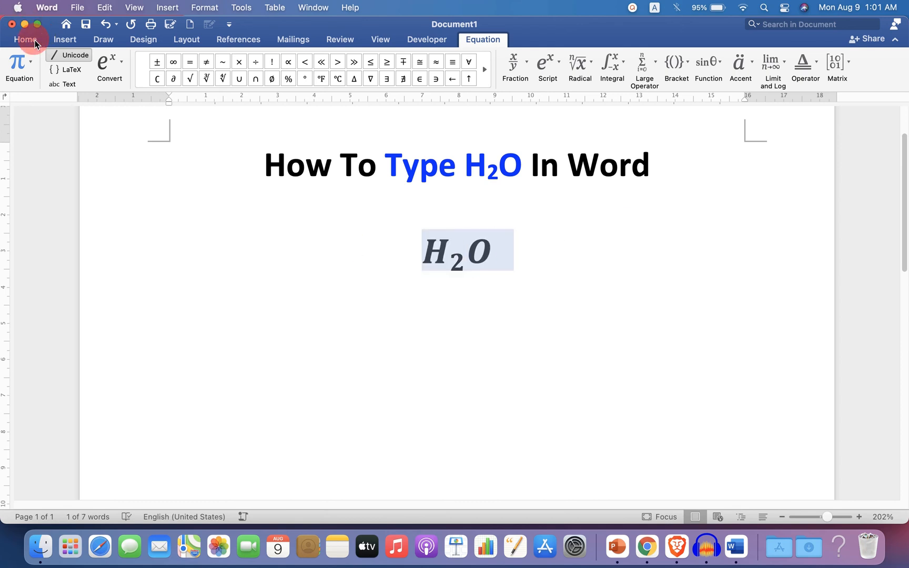
# Apply bold upright formatting to the H₂O equation from Home and deselect it
pyautogui.click(24, 39)
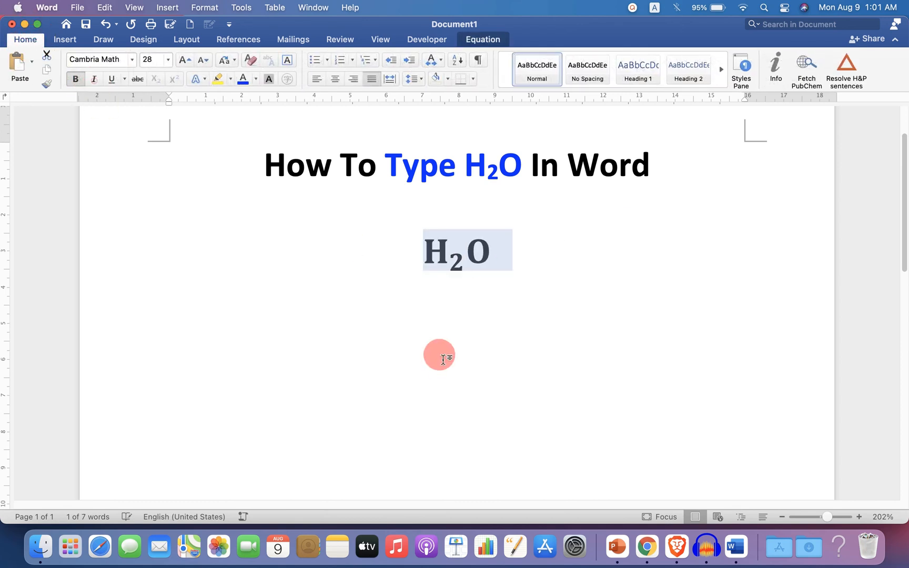
pyautogui.click(439, 354)
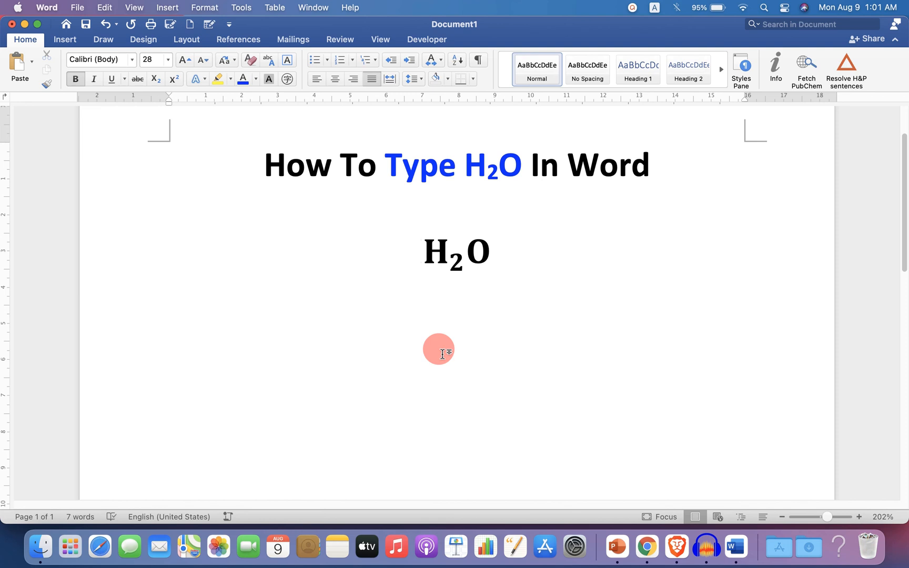
pyautogui.click(424, 251)
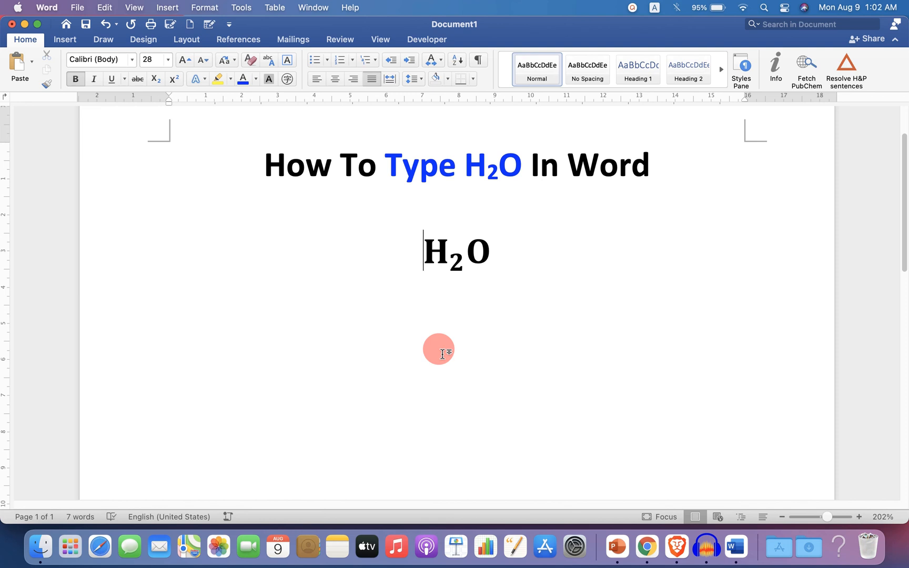